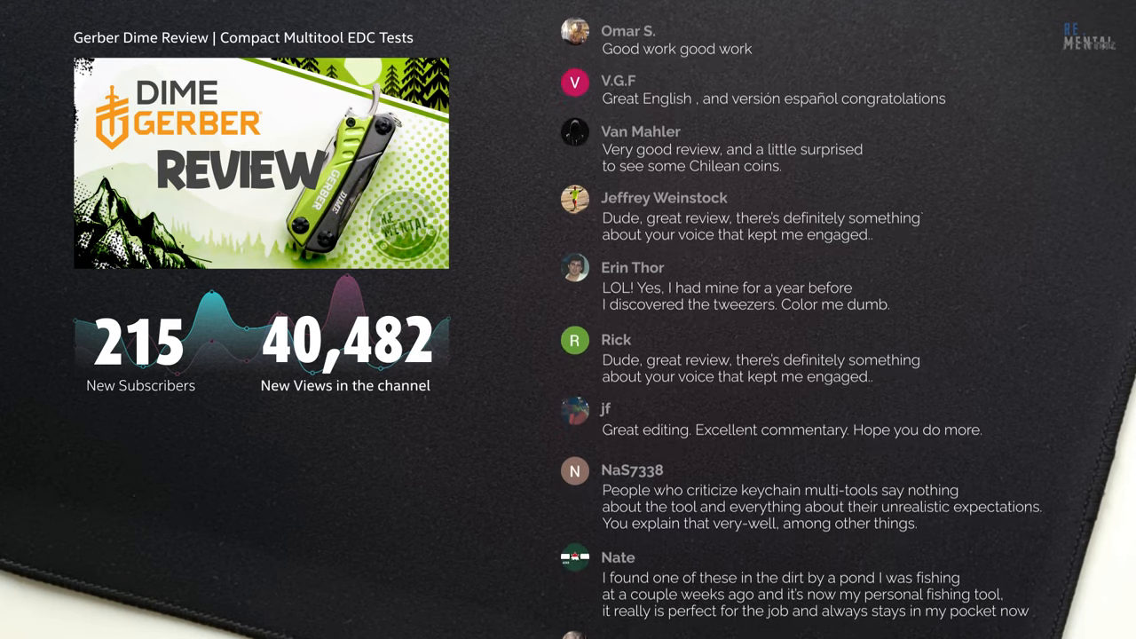
{"action": "scroll", "scroll_direction": "down", "scroll_amount": 3}
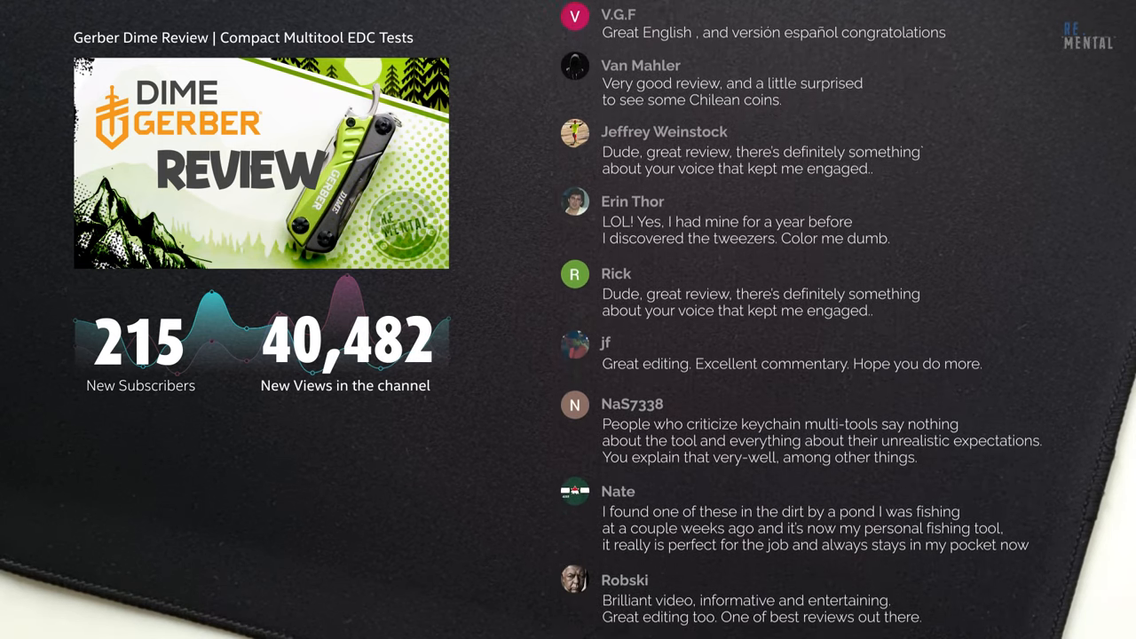
{"action": "scroll", "scroll_direction": "down", "scroll_amount": 3}
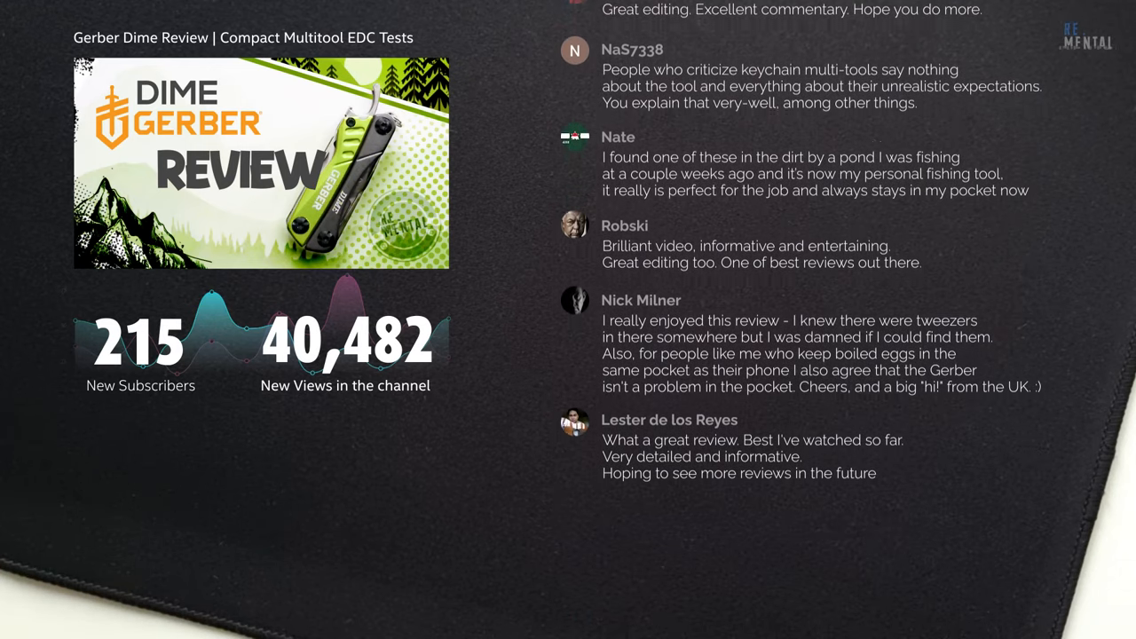
{"action": "scroll", "scroll_direction": "down", "scroll_amount": 3}
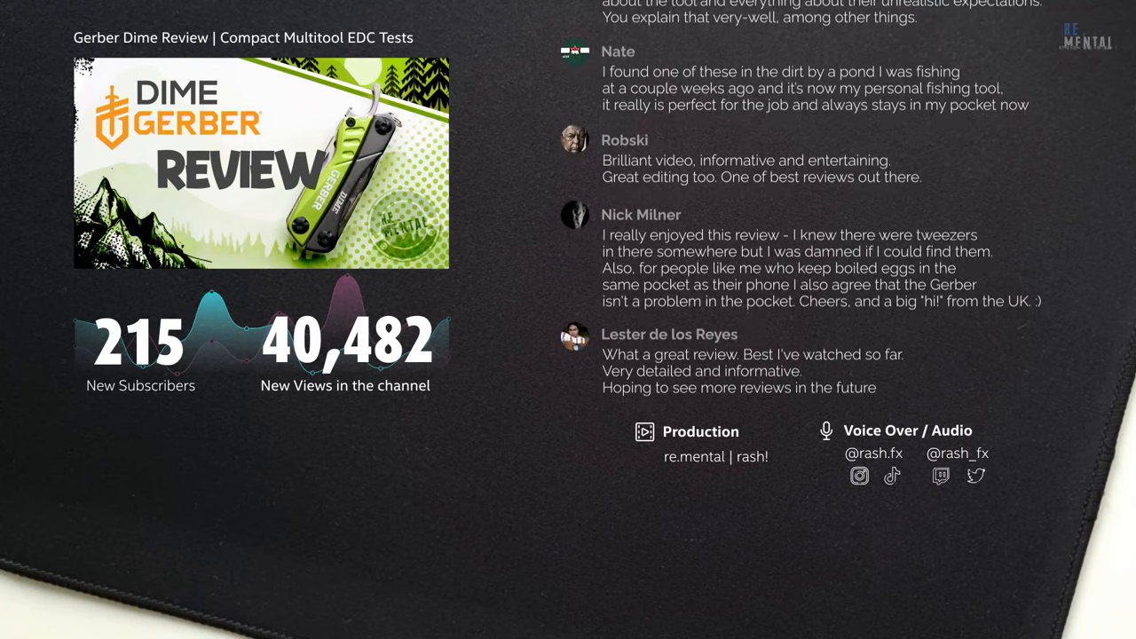